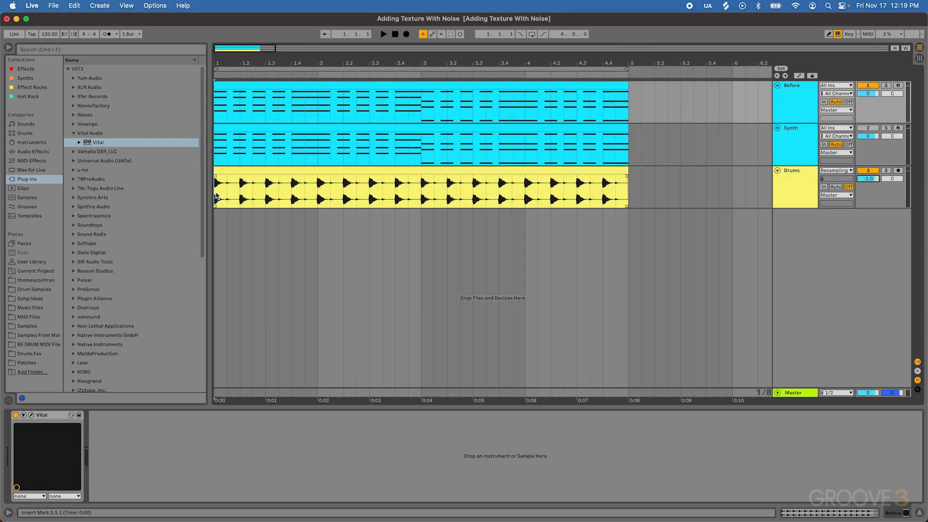
- Play back the Before, Synth and Drums tracks from bar 1, then stop
click(384, 34)
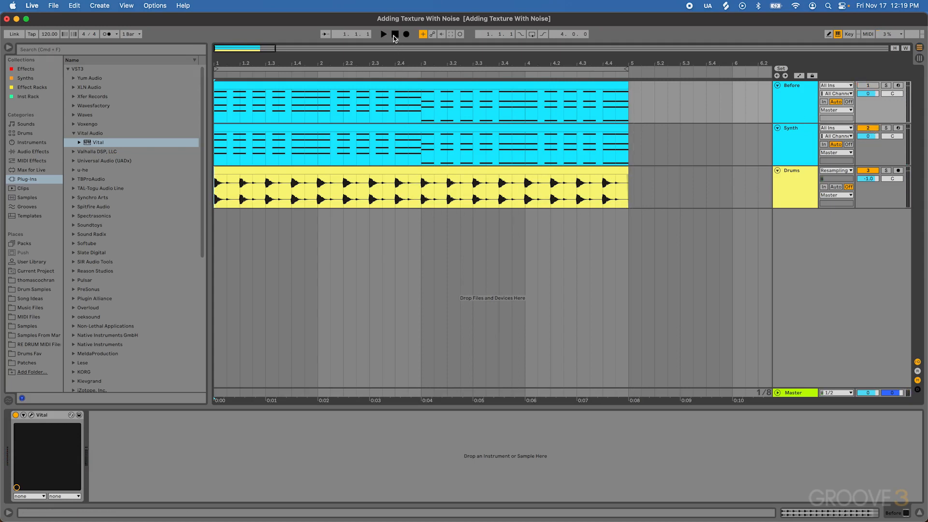
click(382, 34)
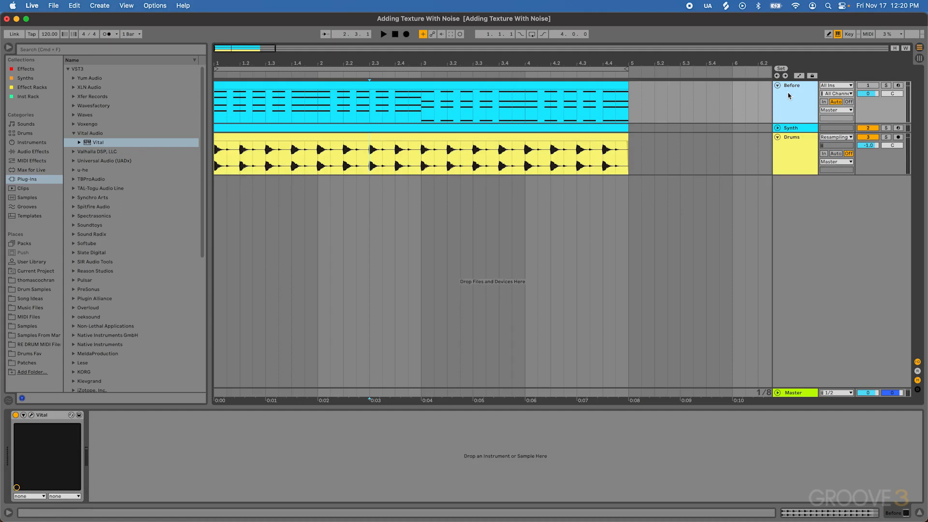
- Fold the Before track lane to reveal the armed Main MIDI track
double_click(414, 101)
text(Main)
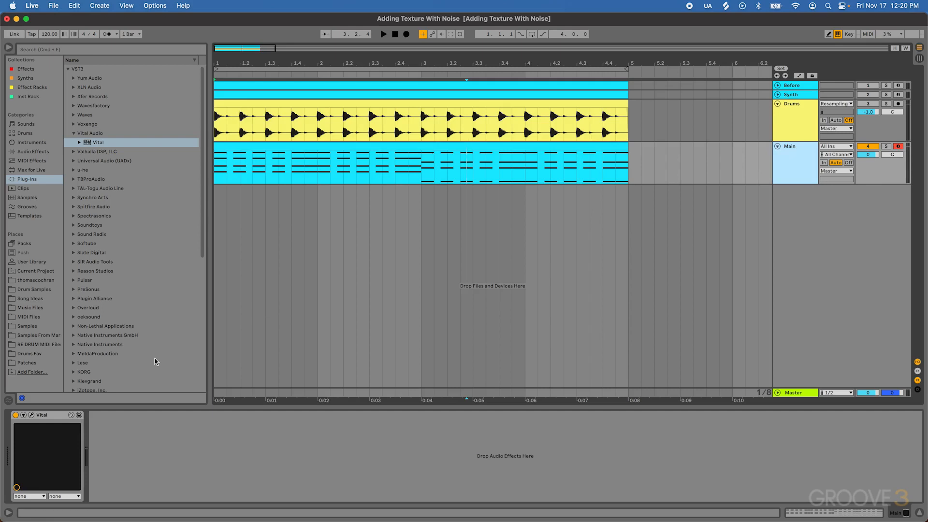
- Open the Vital editor on the Main track's device
double_click(95, 142)
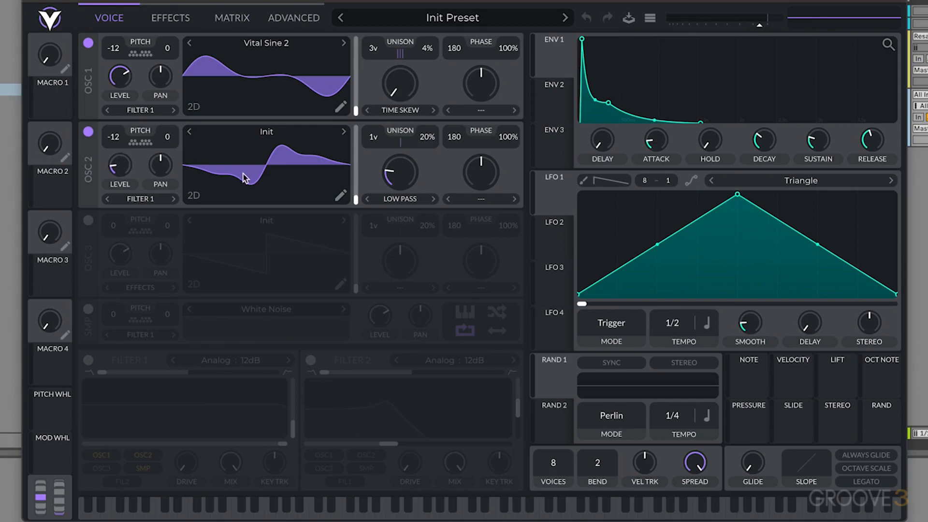
mouse_move(324, 171)
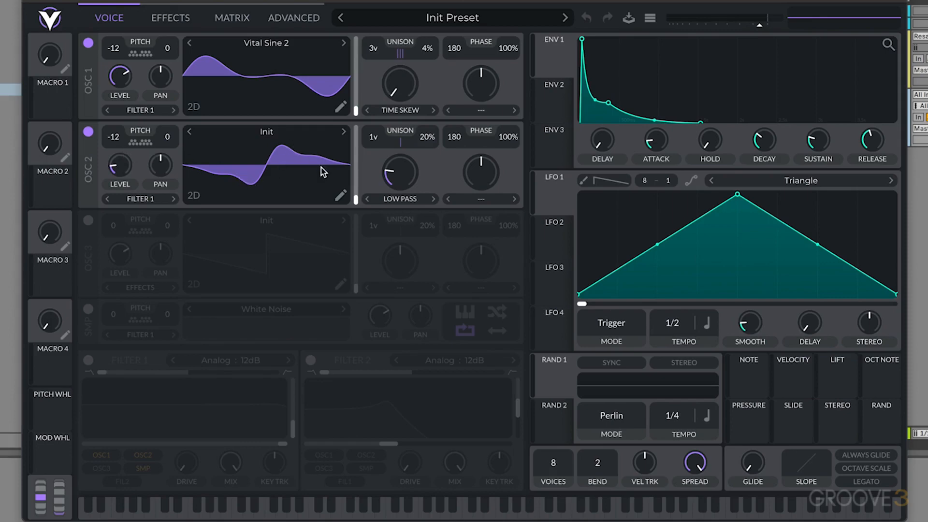
mouse_move(414, 151)
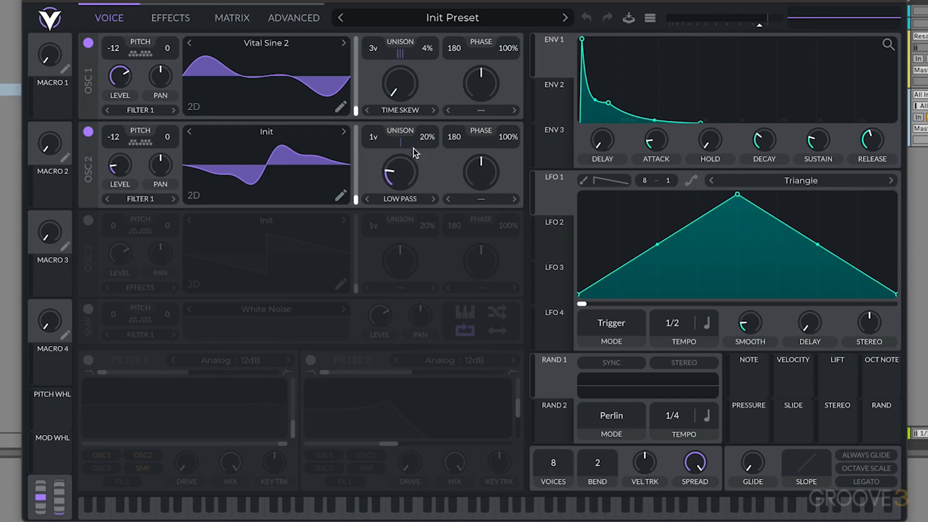
mouse_move(396, 174)
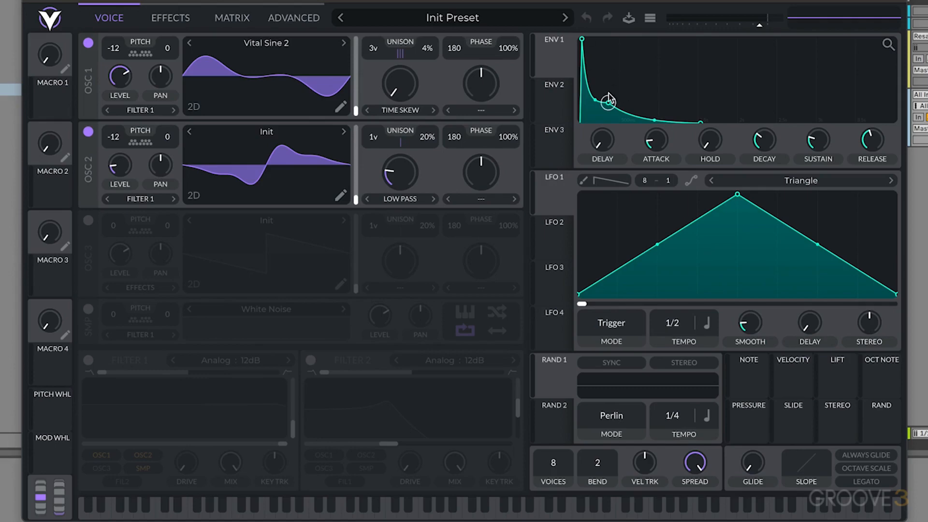
mouse_move(192, 45)
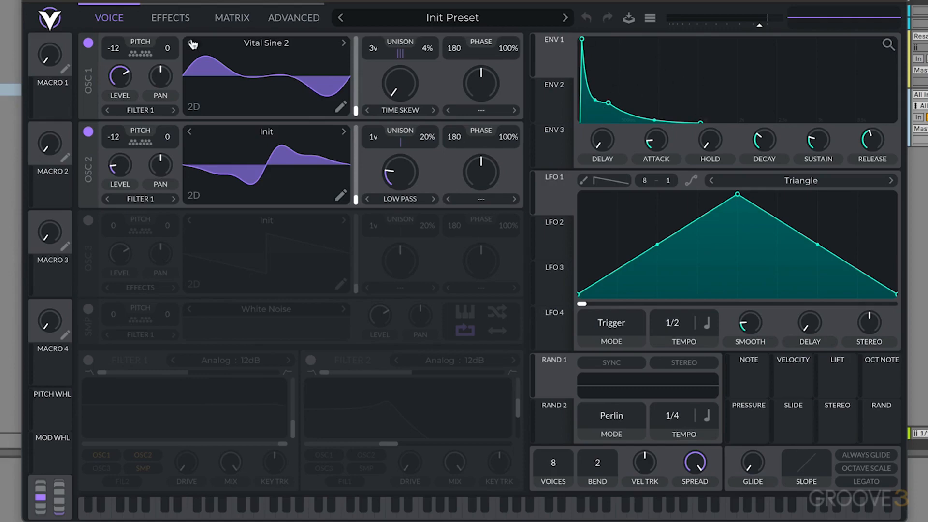
click(169, 18)
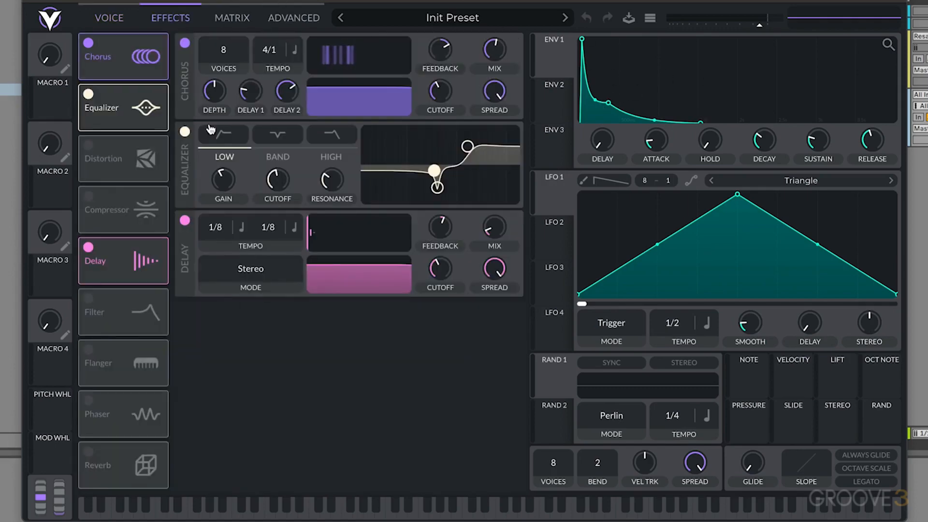
mouse_move(214, 258)
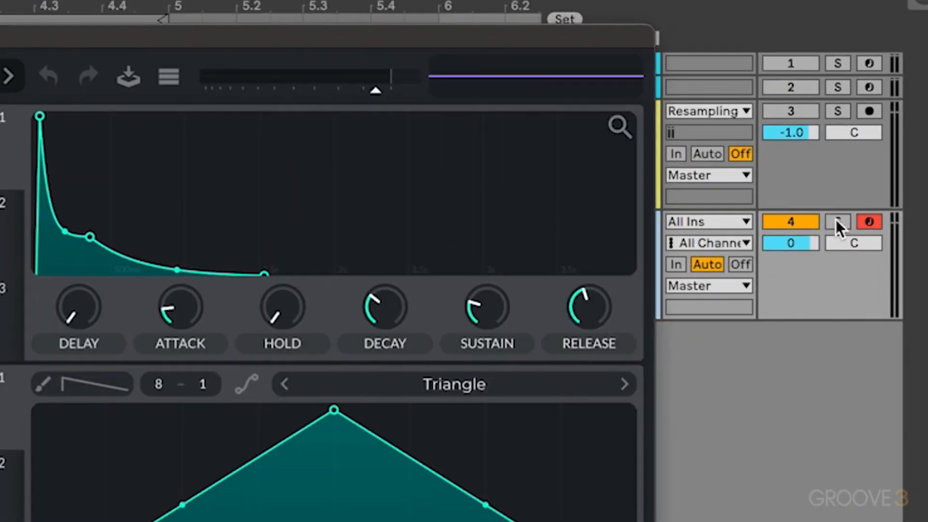
click(837, 221)
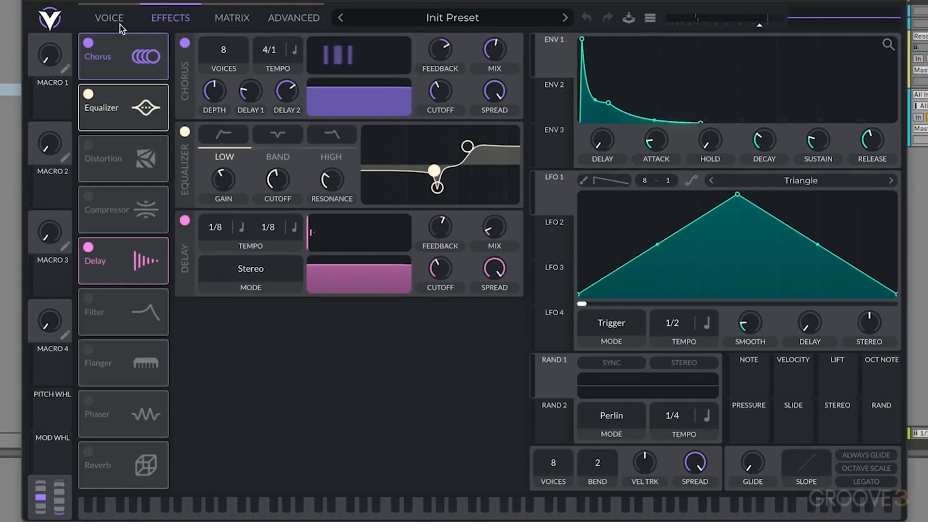
click(109, 18)
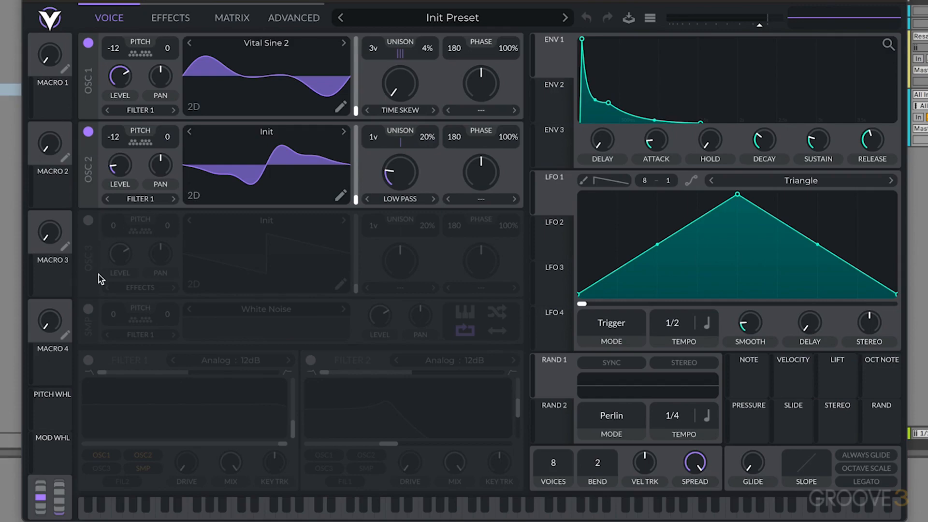
- Enable the SMP sample oscillator and bring up its noise sample browser
click(87, 310)
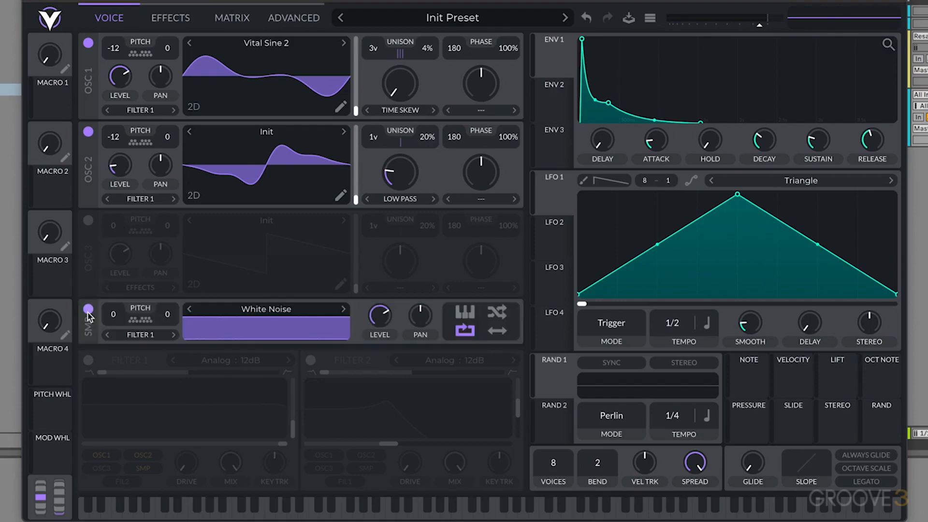
click(88, 312)
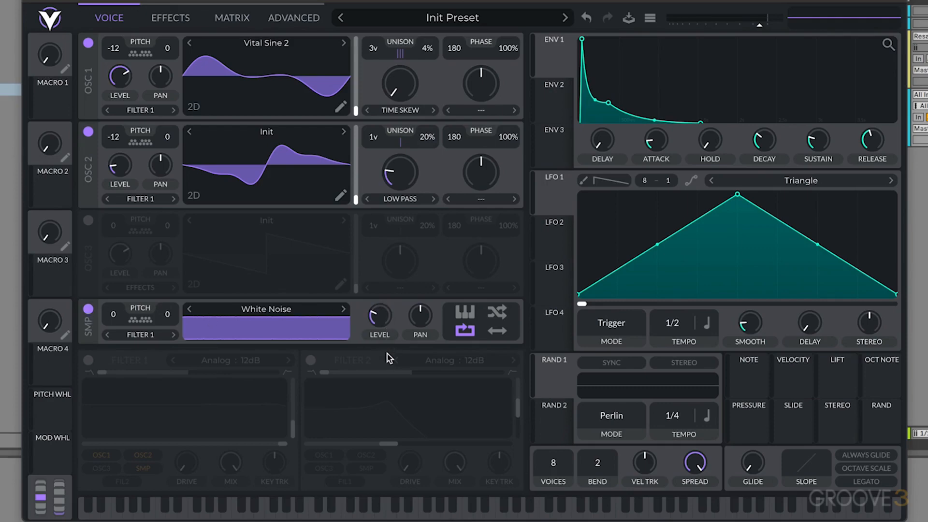
drag(379, 311, 379, 323)
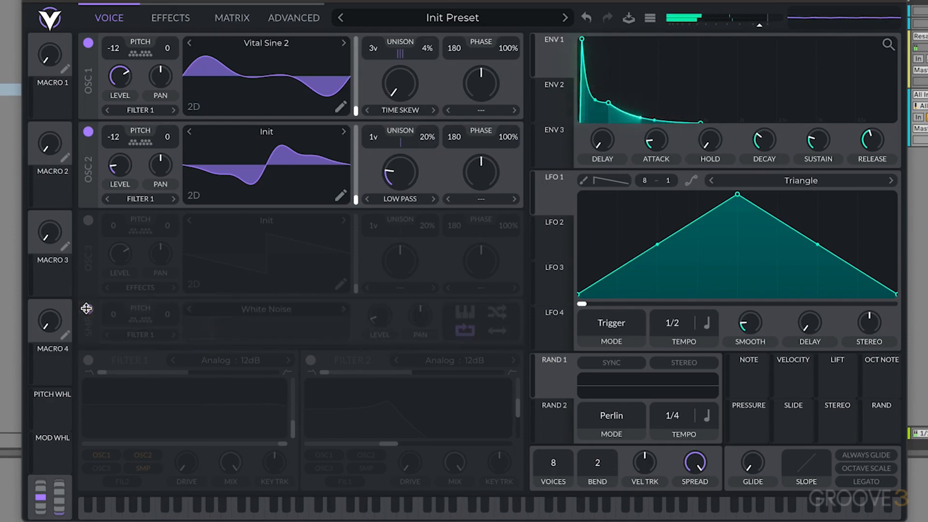
click(87, 308)
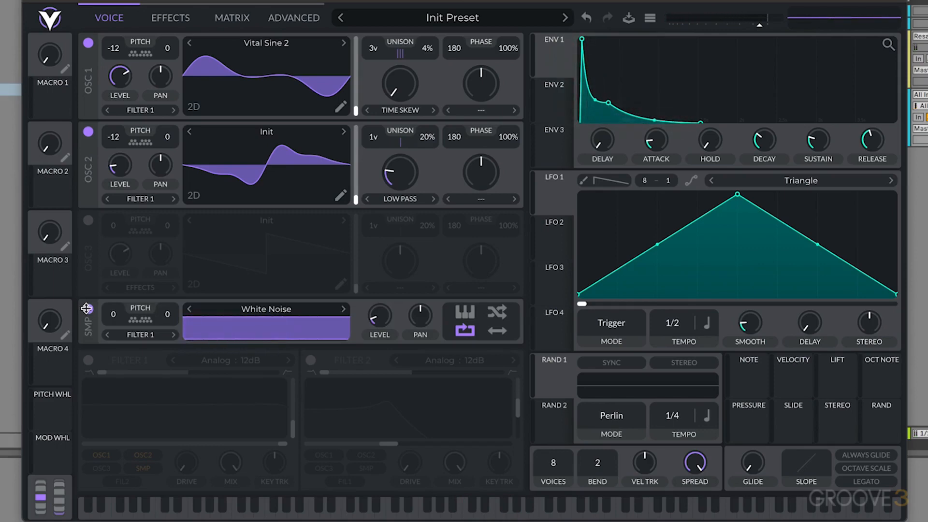
click(266, 309)
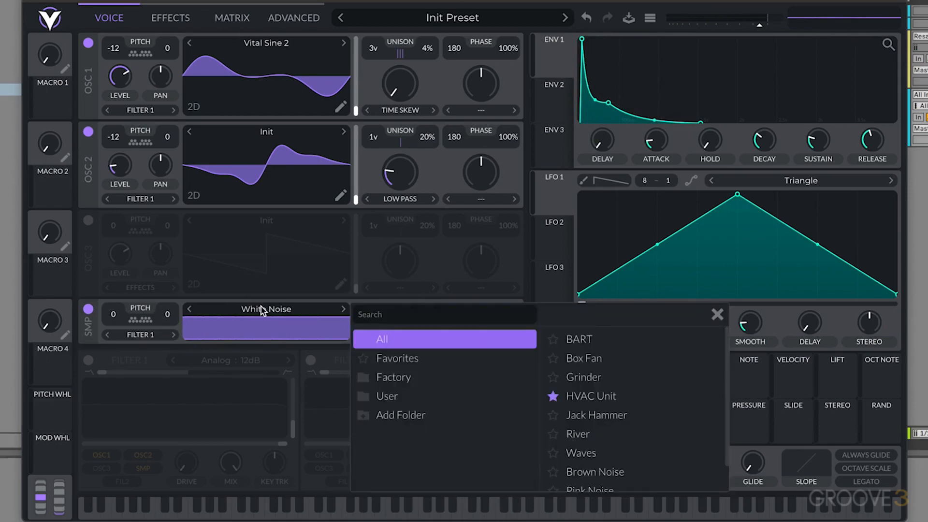
- Audition HVAC Unit, BART and another noise sample, then load Waves
scroll(down, 3)
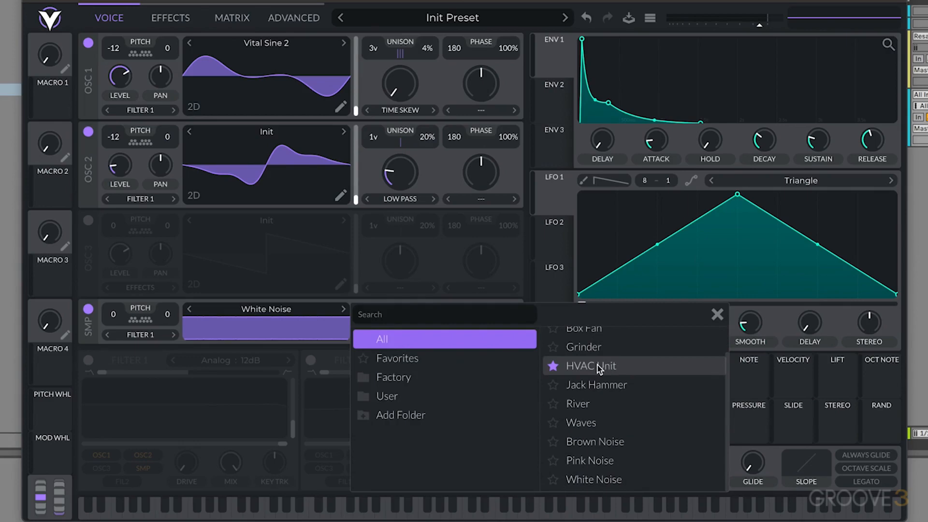
click(592, 365)
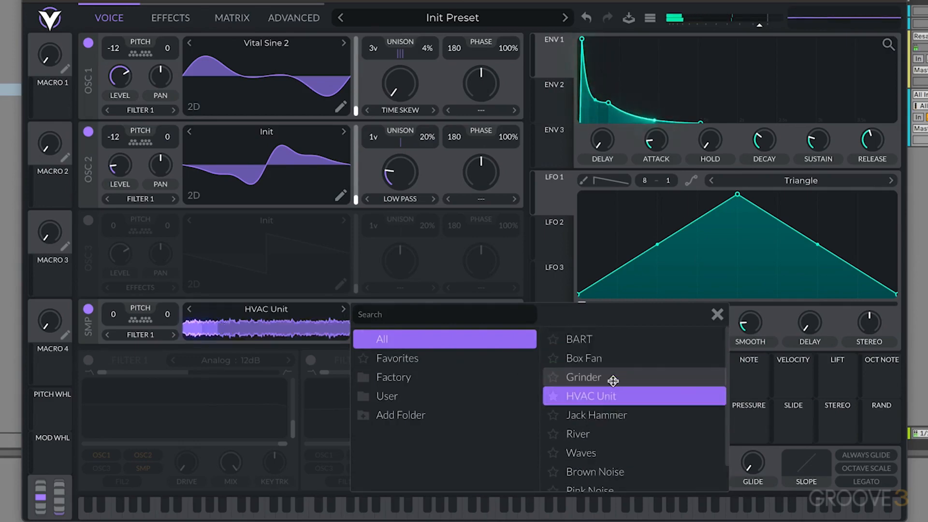
click(583, 339)
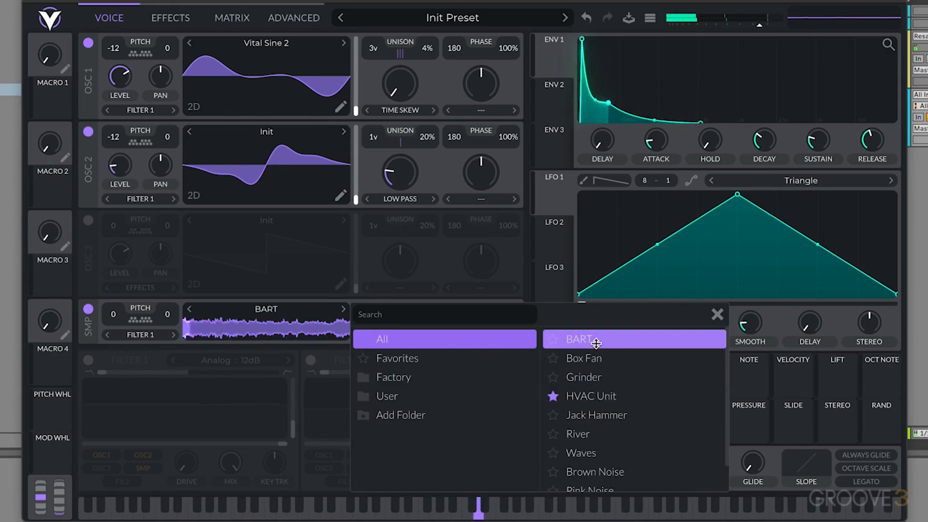
click(596, 414)
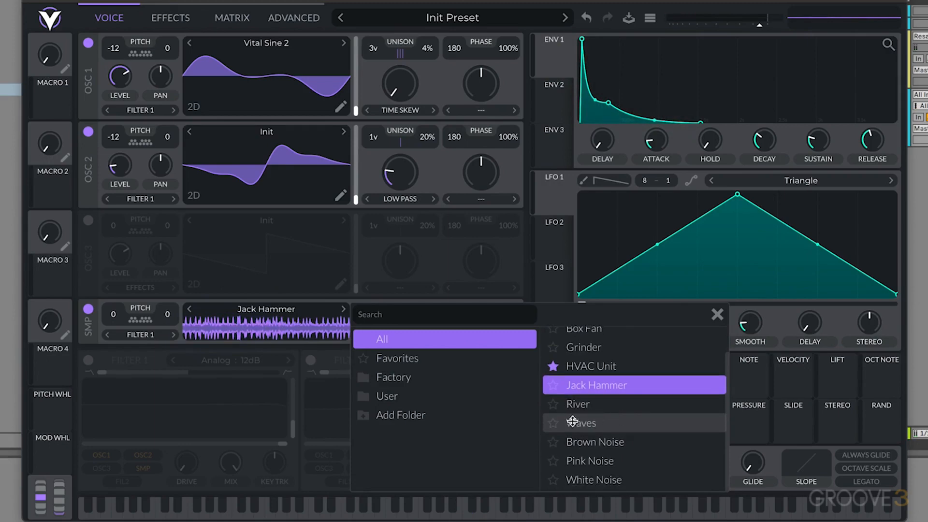
click(582, 423)
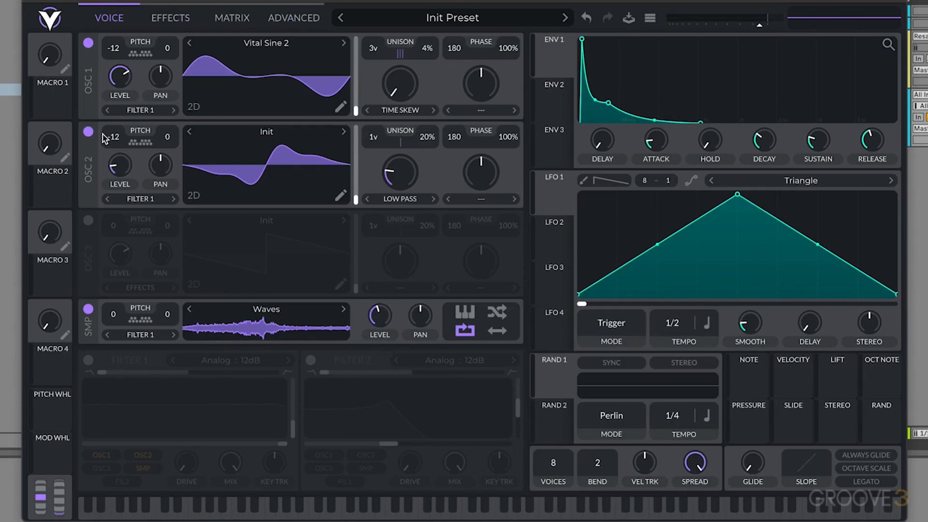
- Switch off OSC 1 and OSC 2 so the Waves sample plays alone
click(87, 42)
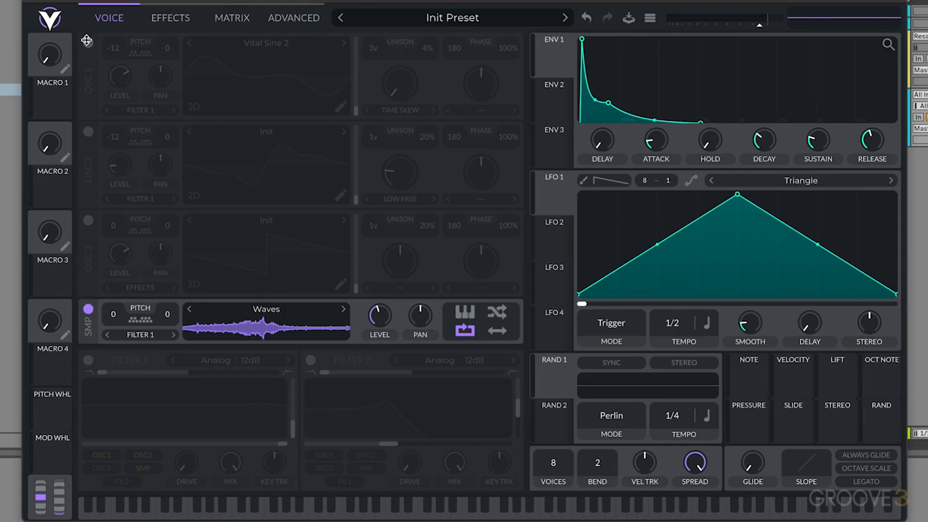
mouse_move(123, 173)
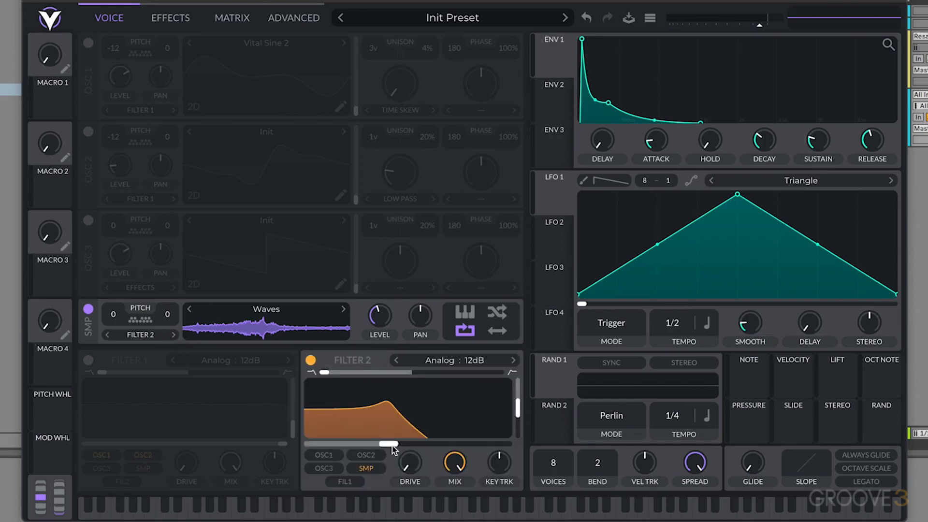
- Open Filter 2's cutoff fully for the sample and re-enable OSC 1 and OSC 2
drag(384, 444, 507, 444)
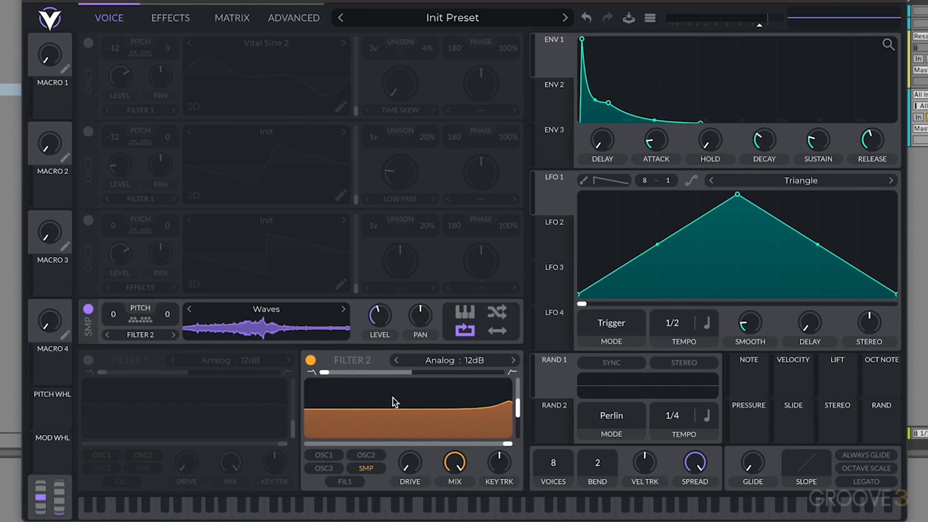
mouse_move(245, 117)
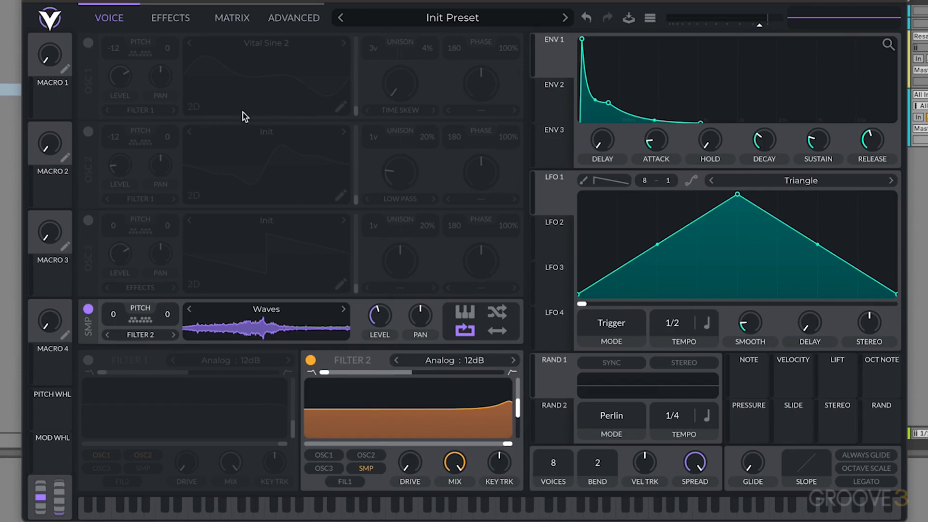
click(88, 44)
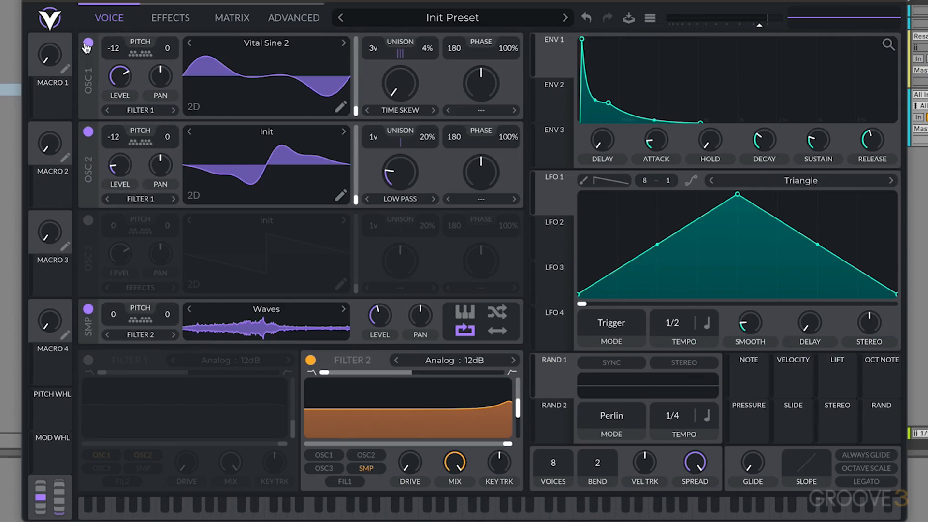
drag(379, 316, 379, 308)
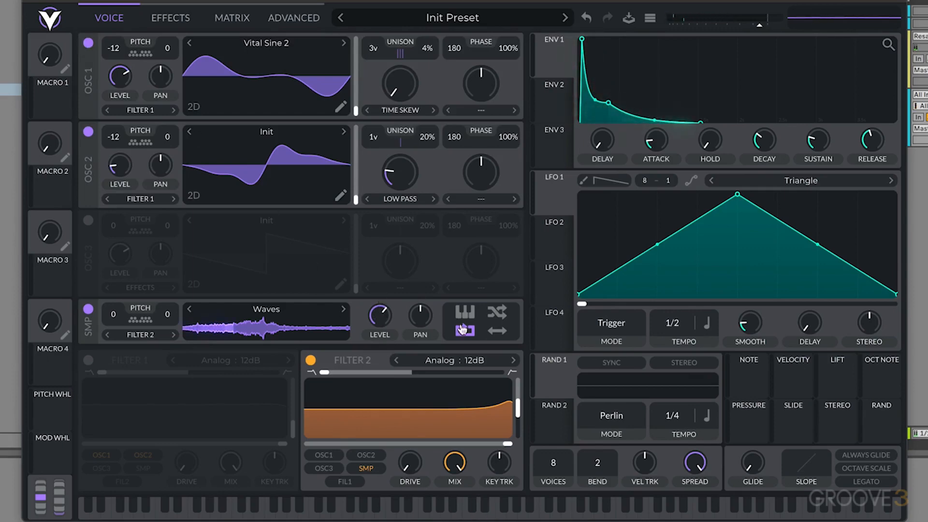
- Key-track the Waves sample and transpose it down 8 semitones
click(464, 330)
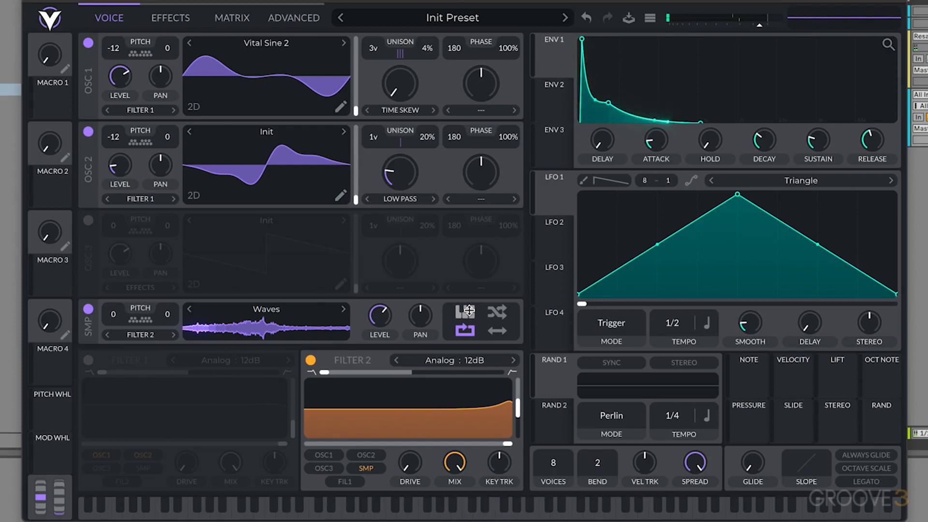
click(485, 509)
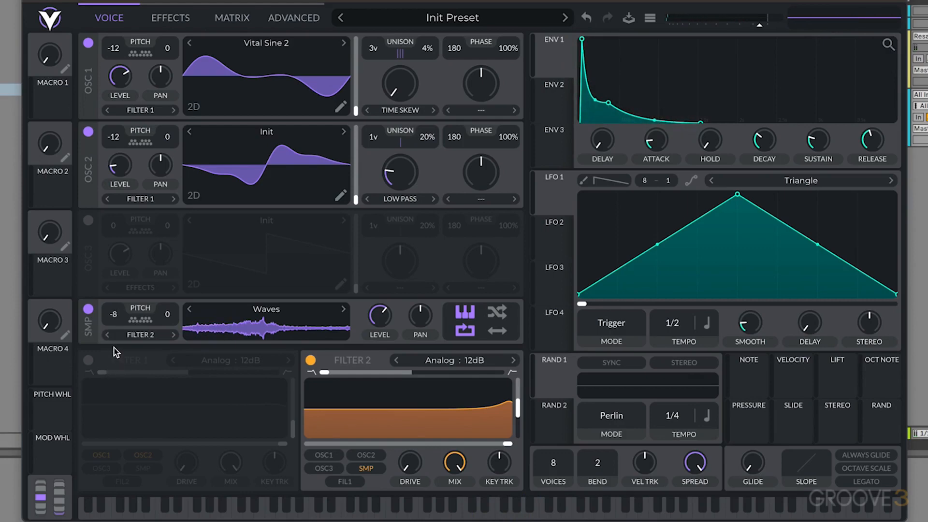
mouse_move(446, 315)
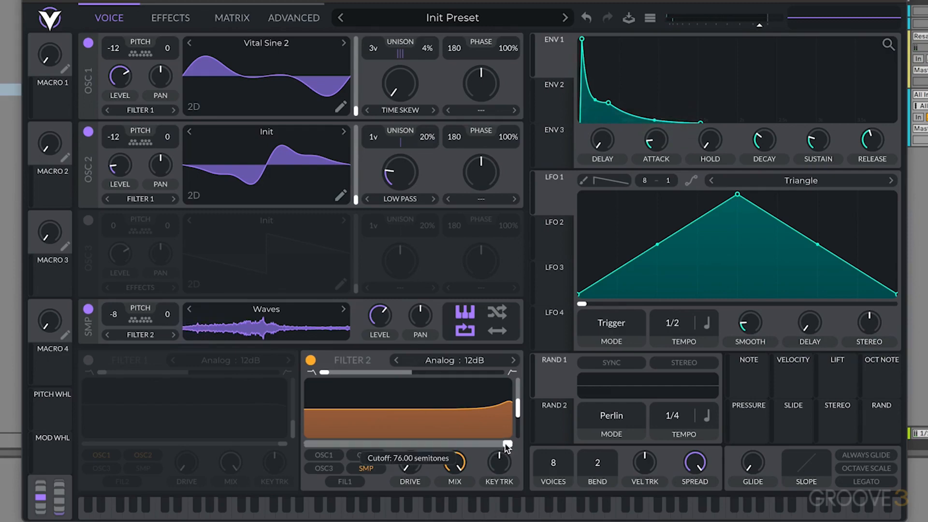
- Lower Filter 2's cutoff from fully open down to about 25 semitones
drag(506, 443, 521, 423)
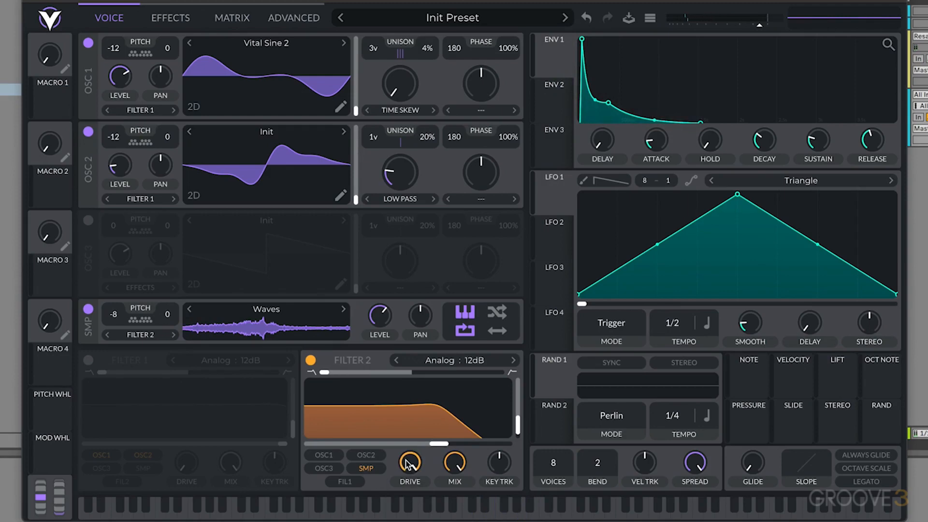
mouse_move(431, 461)
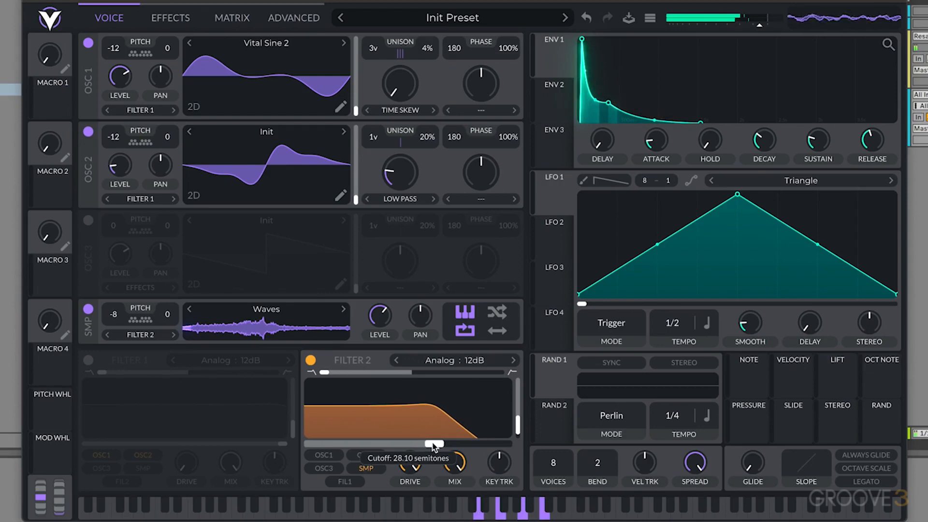
drag(435, 445, 426, 445)
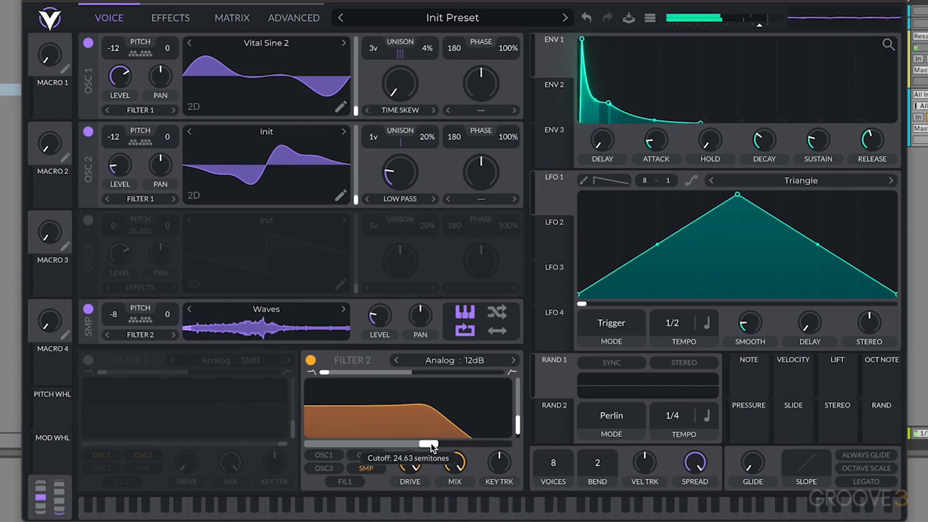
drag(430, 444, 434, 443)
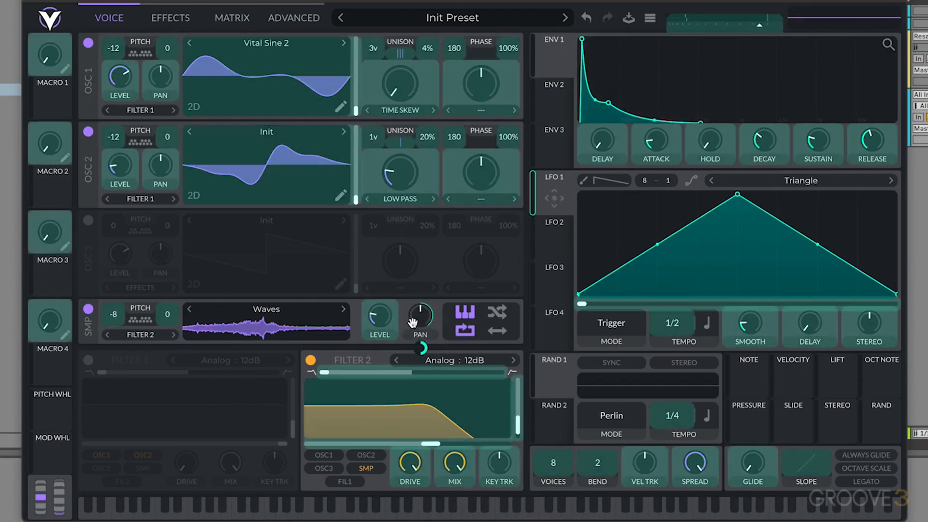
- Route LFO 1 to SMP Pan, set LFO 1 to Sync mode, raise cutoff to ~28.5 semitones
right_click(419, 317)
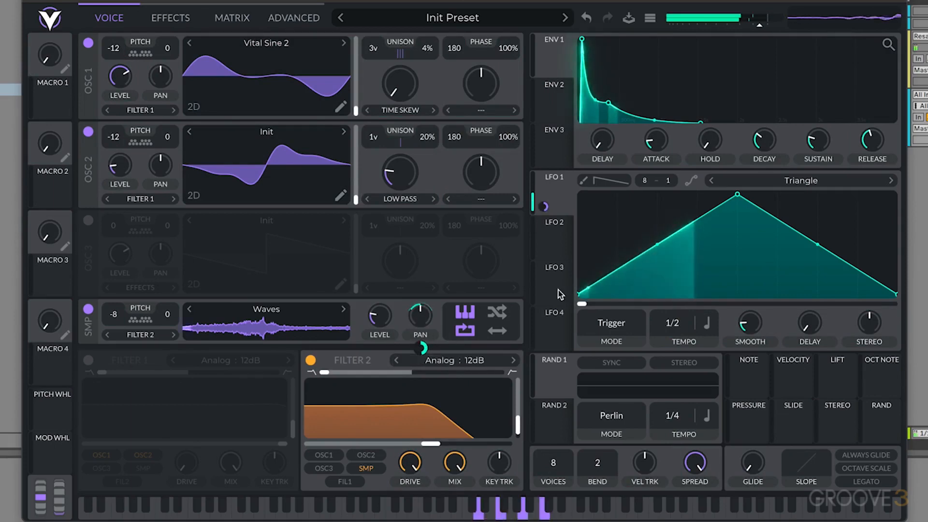
click(610, 322)
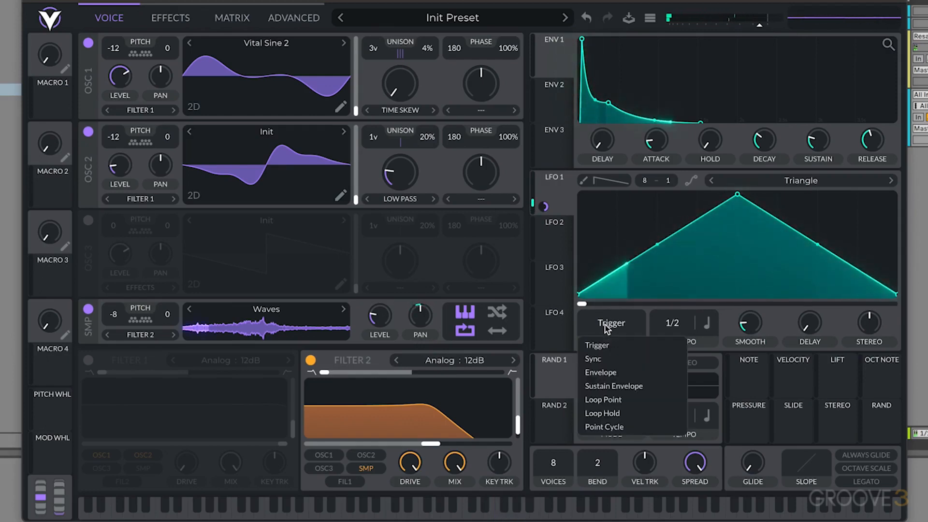
click(593, 359)
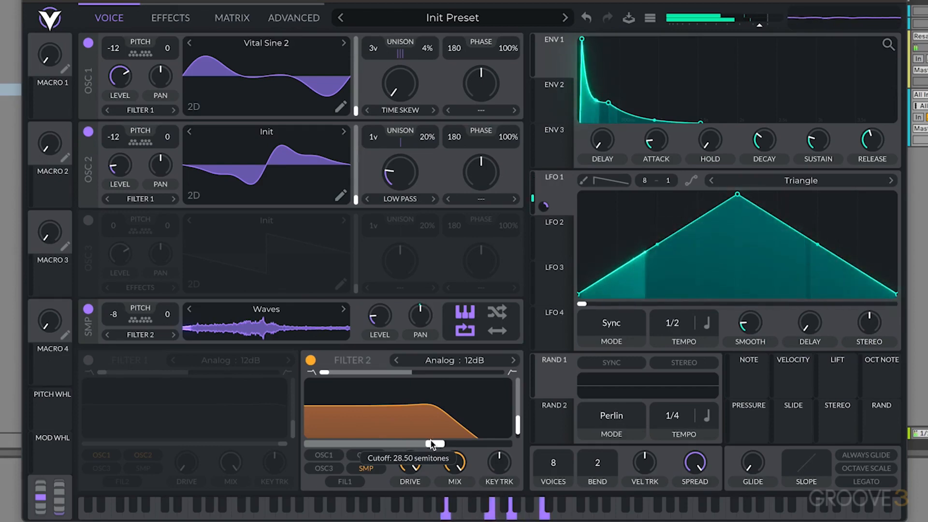
drag(432, 443, 429, 444)
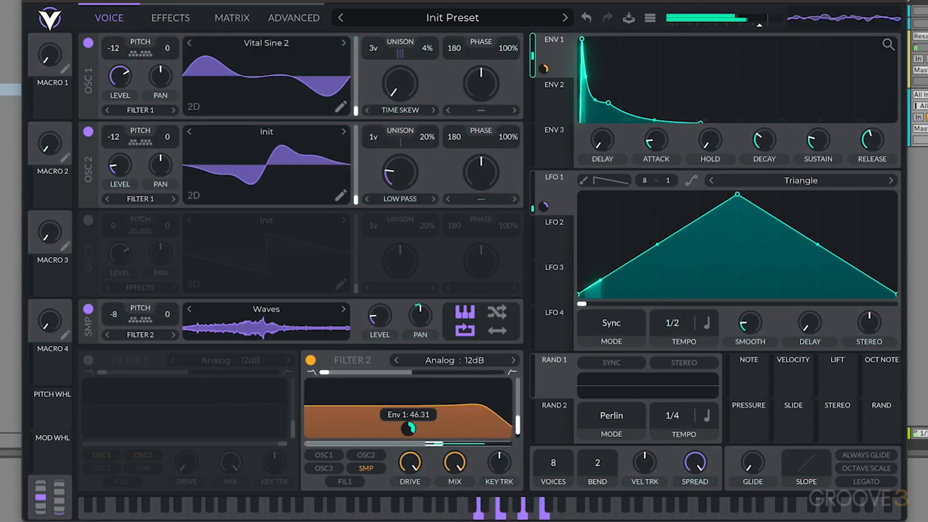
- Route Envelope 1 to Filter 2's cutoff and cut the modulation amount to about 3.333
drag(411, 428, 407, 430)
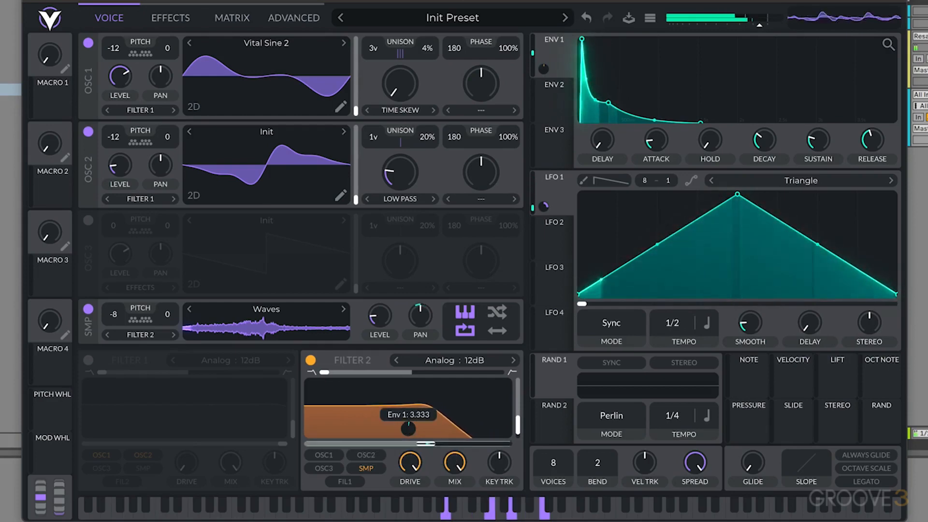
drag(407, 429, 407, 427)
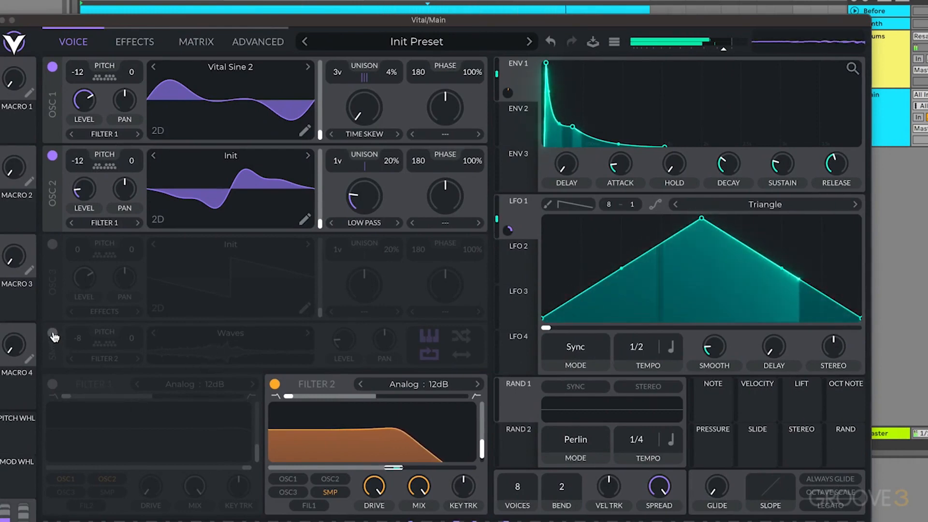
click(52, 333)
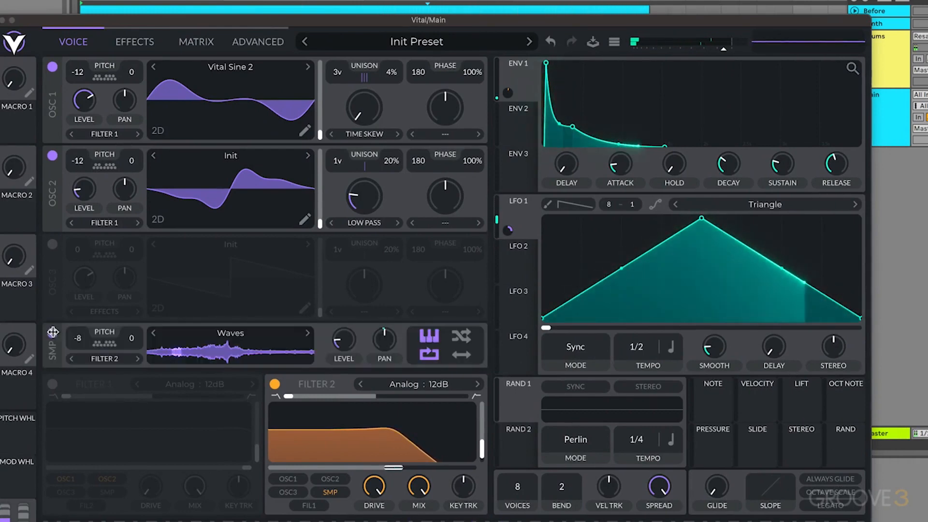